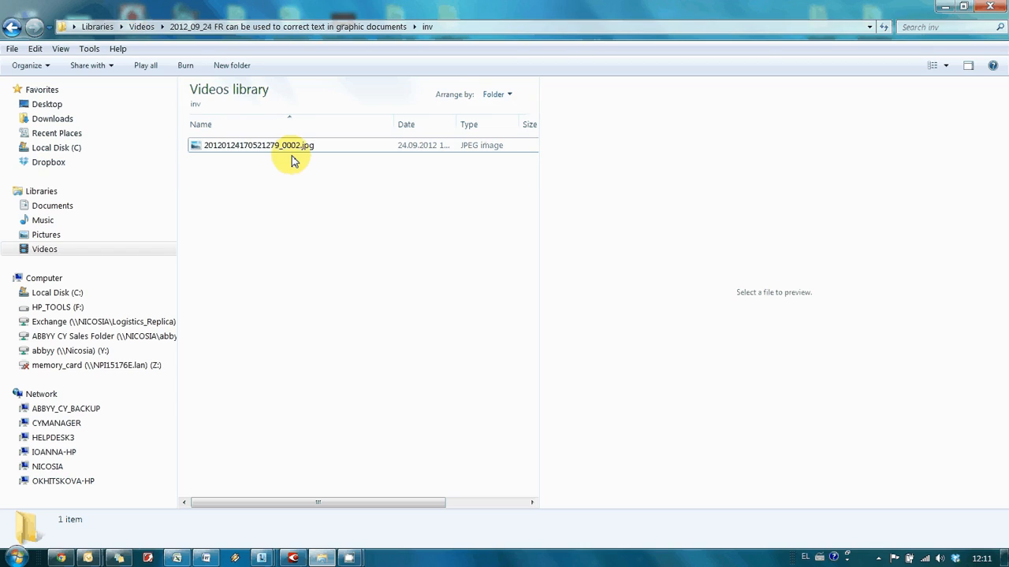
Step: Preview the invoice JPG, then open it with ABBYY FineReader 11 as a new document
double_click(260, 145)
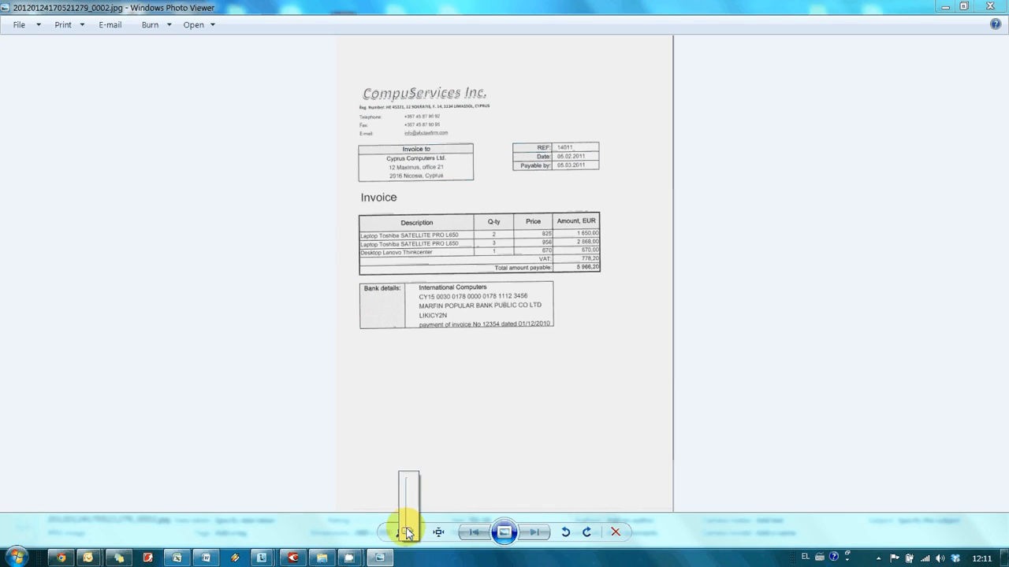
left_click(403, 533)
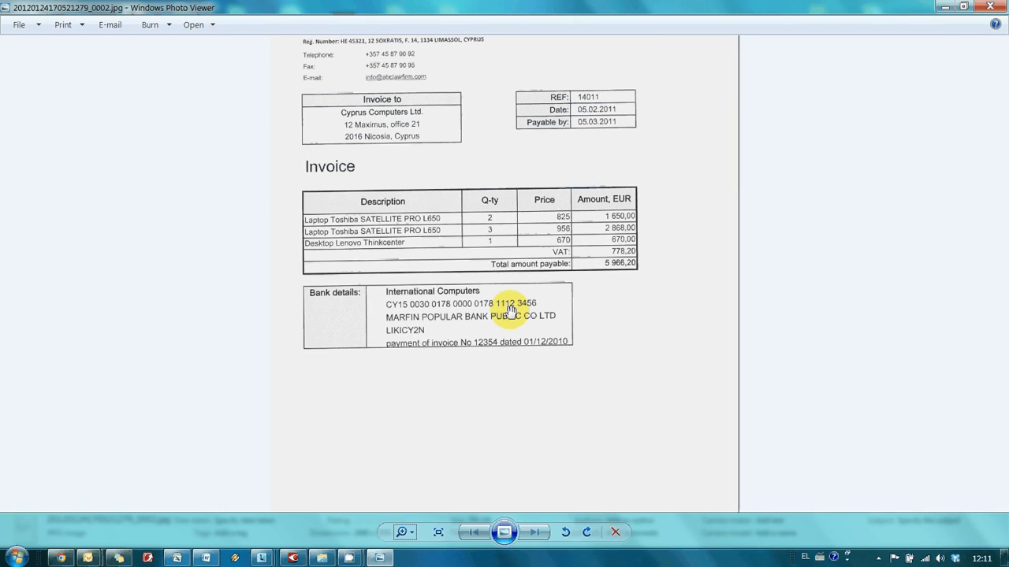
left_click(406, 315)
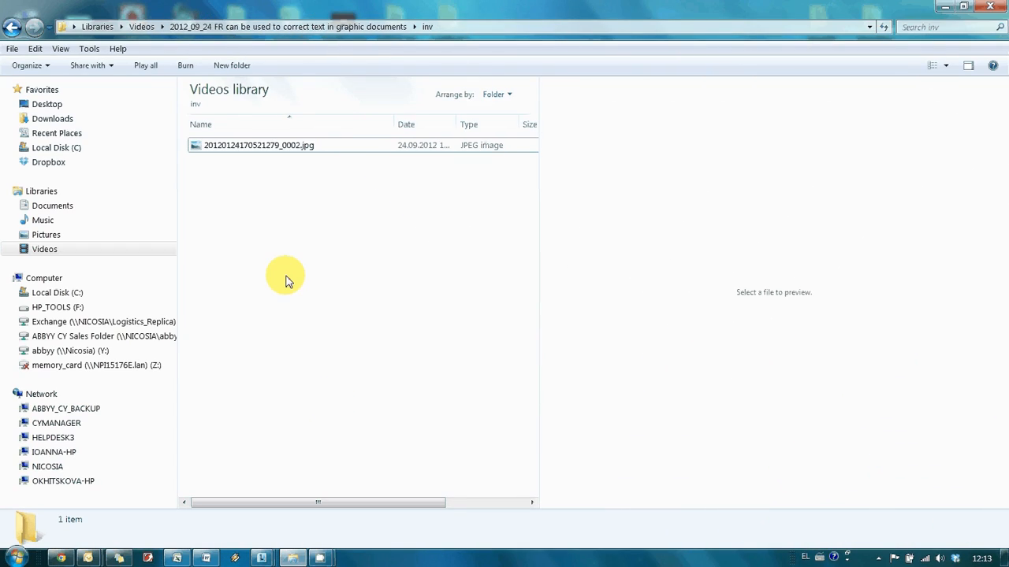
right_click(259, 145)
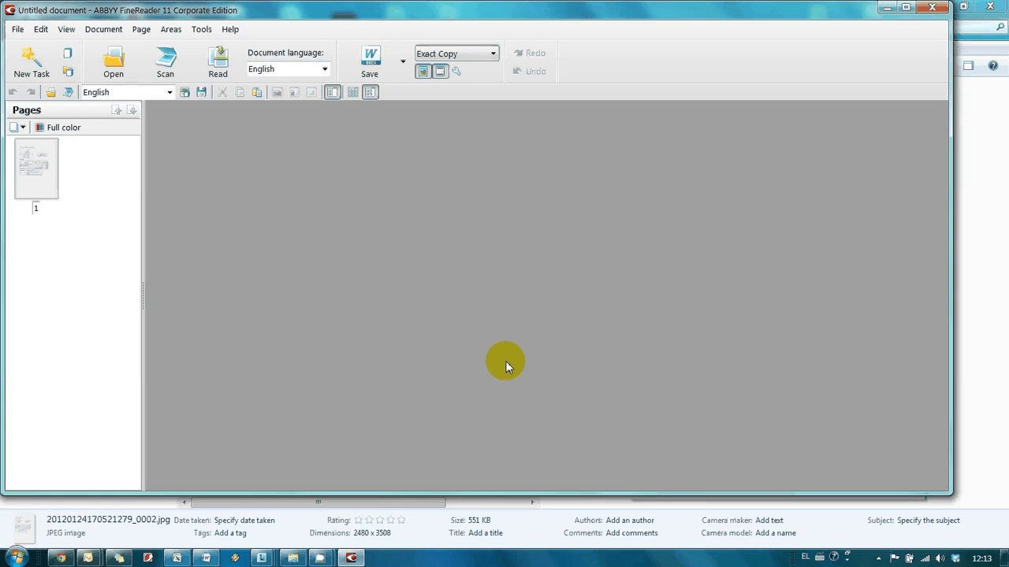
mouse_move(98, 234)
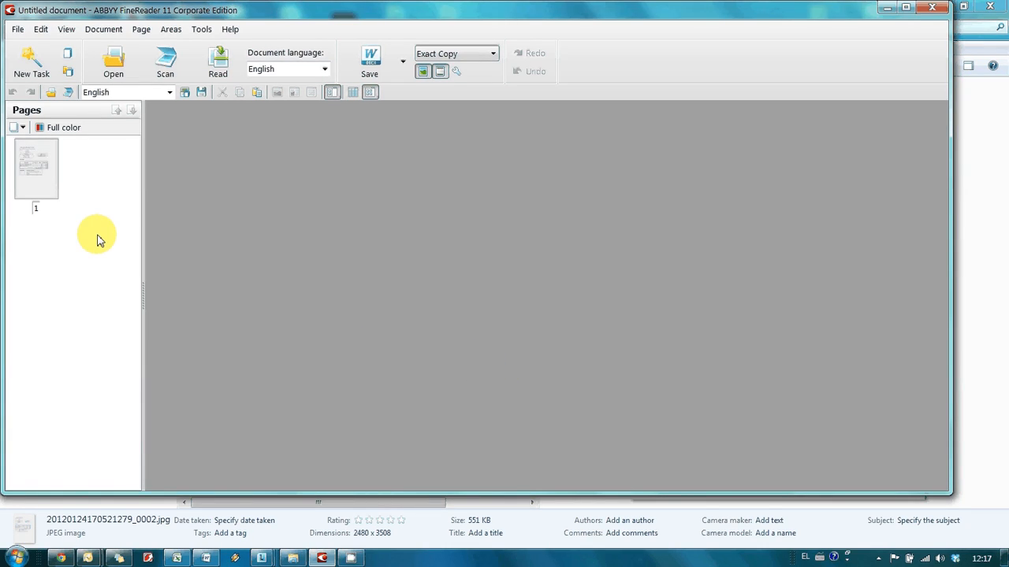
Step: Show page 1 of the invoice in the editing view and look over its marked area
left_click(35, 168)
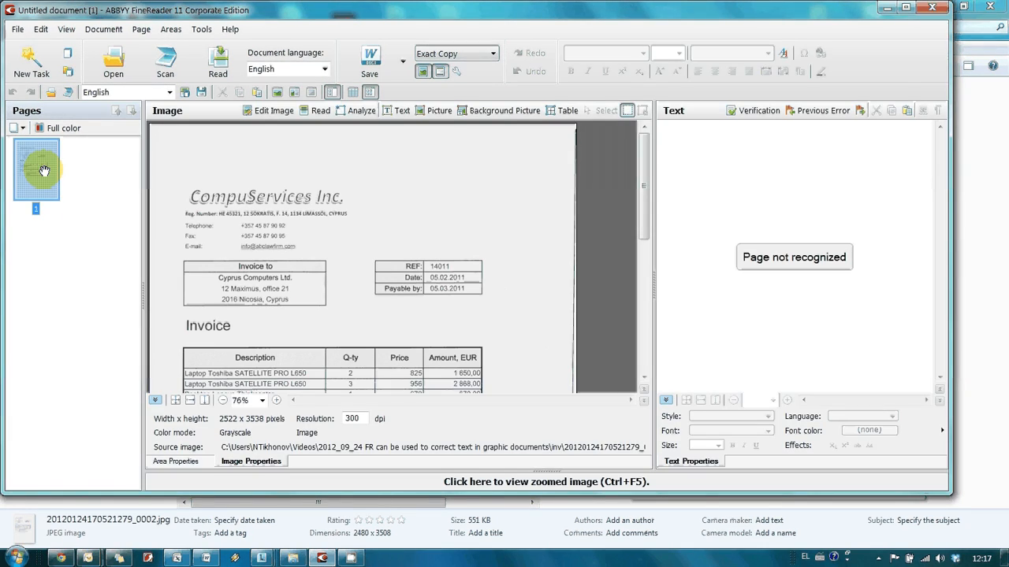
scroll("down", 3)
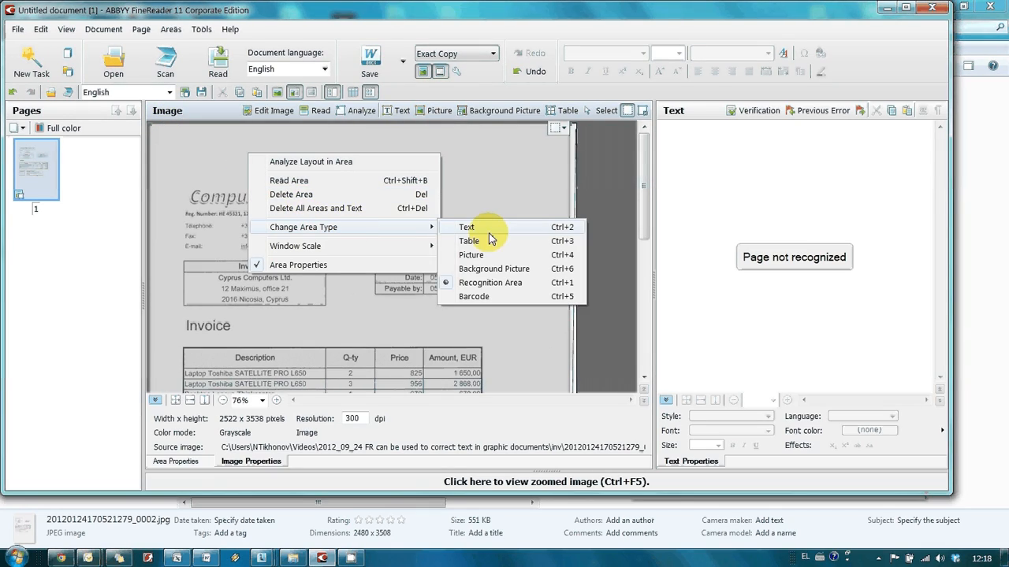
Step: Make the page a Background Picture area and add an area around REF 14011
left_click(466, 227)
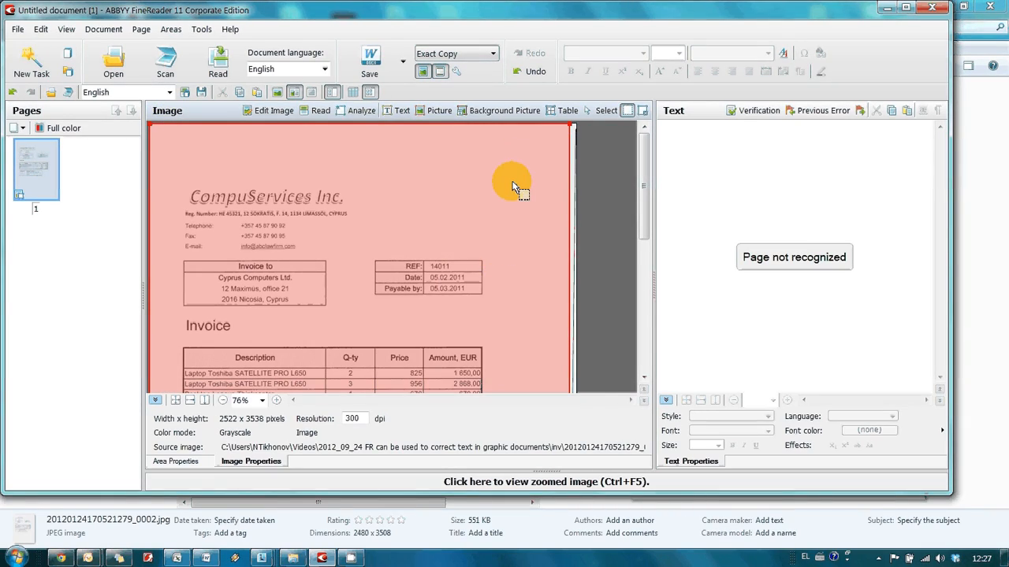
mouse_move(646, 229)
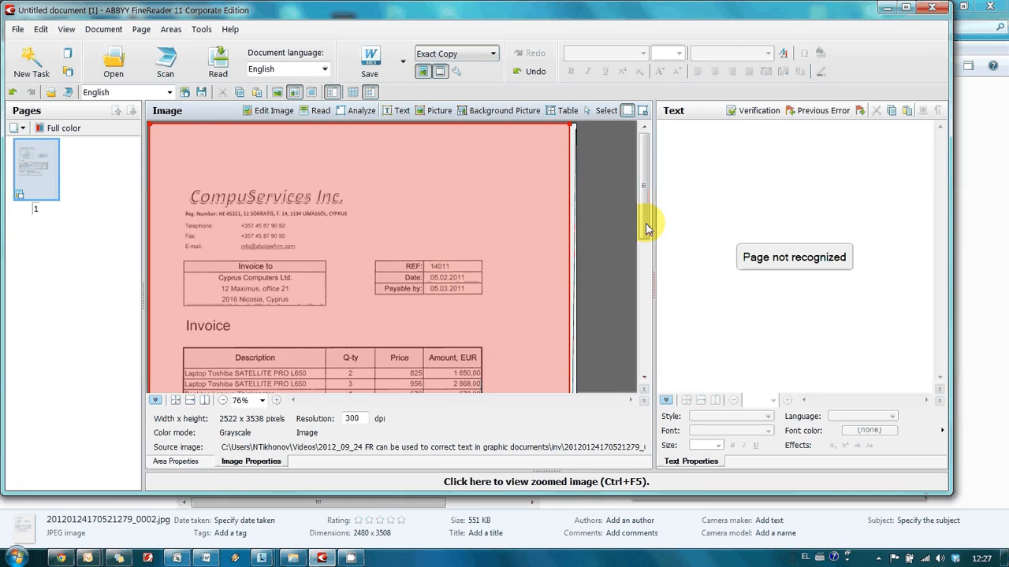
scroll("down", 3)
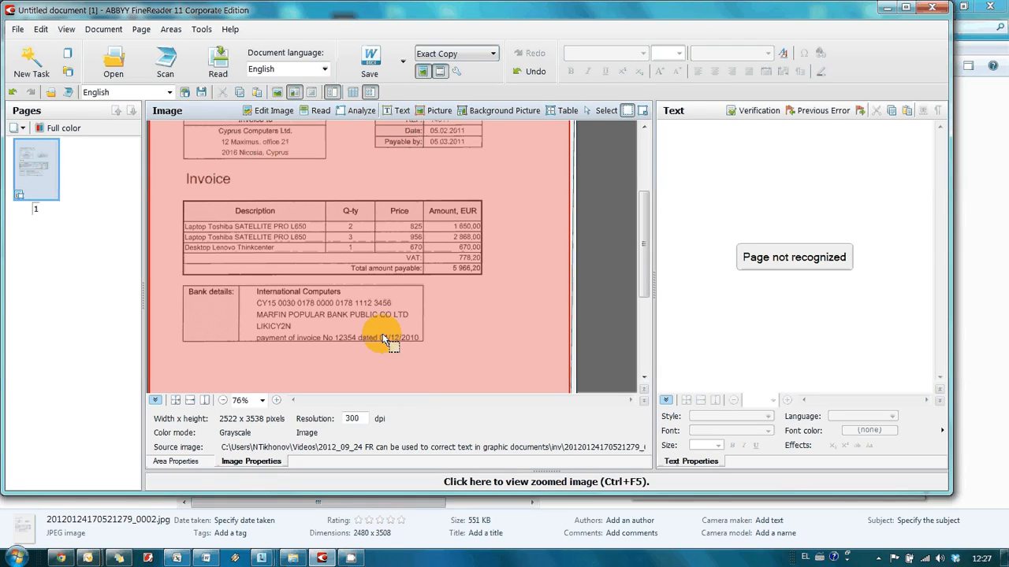
scroll("up", 3)
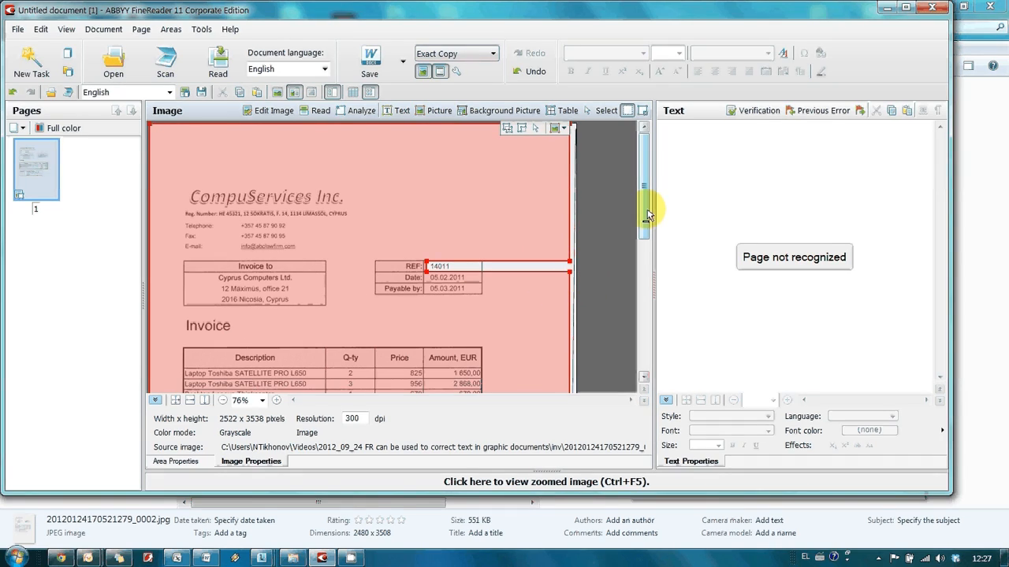
scroll("down", 3)
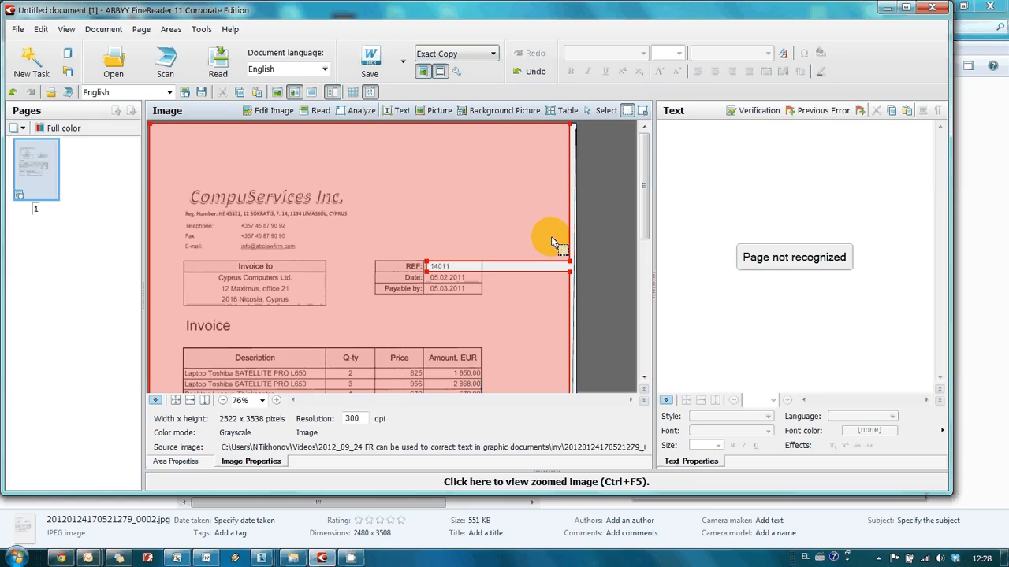
mouse_move(318, 361)
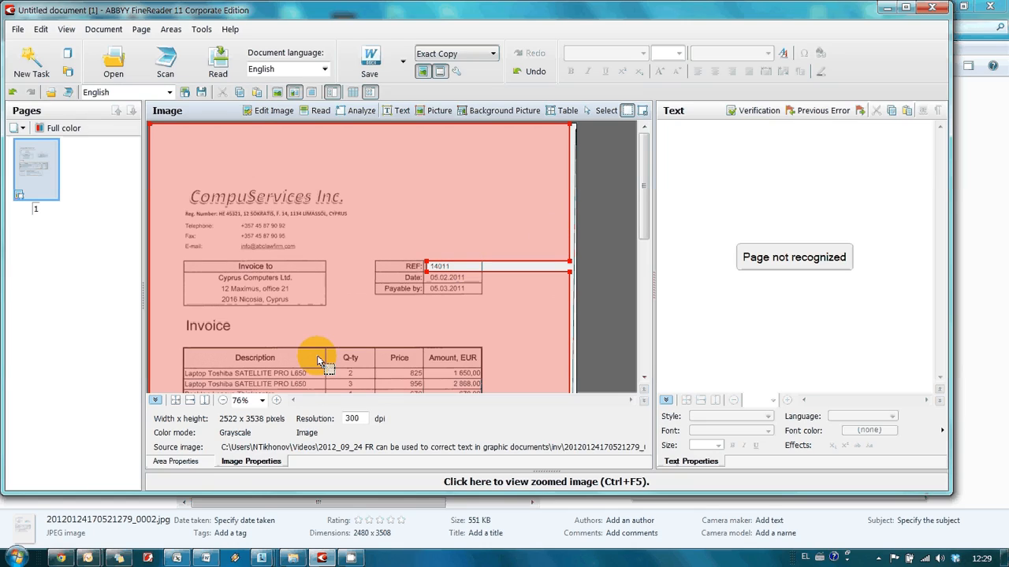
mouse_move(278, 400)
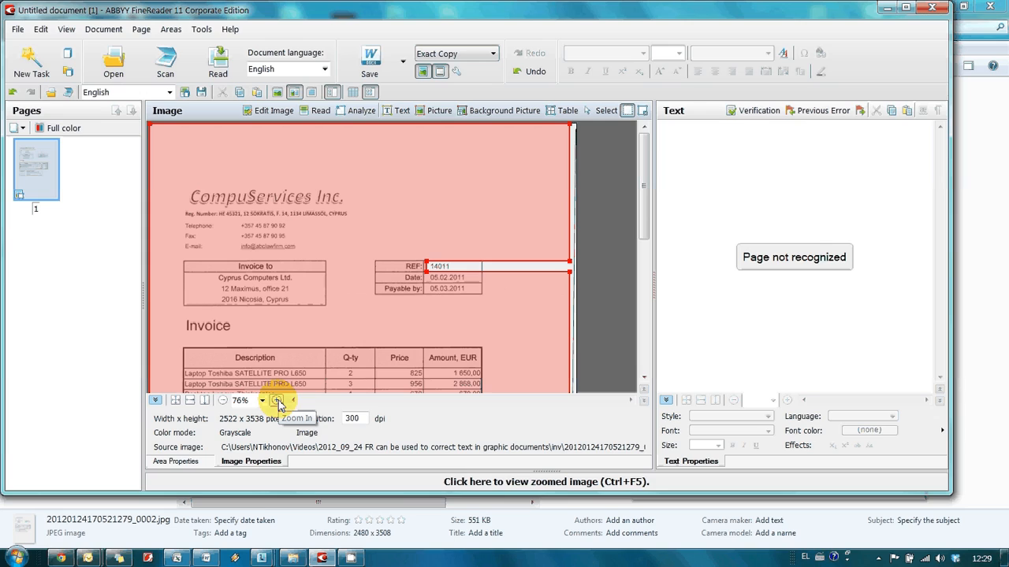
Step: Zoom in and shrink the REF 14011 and SWIFT LIKICY2N areas to fit their text
left_click(278, 400)
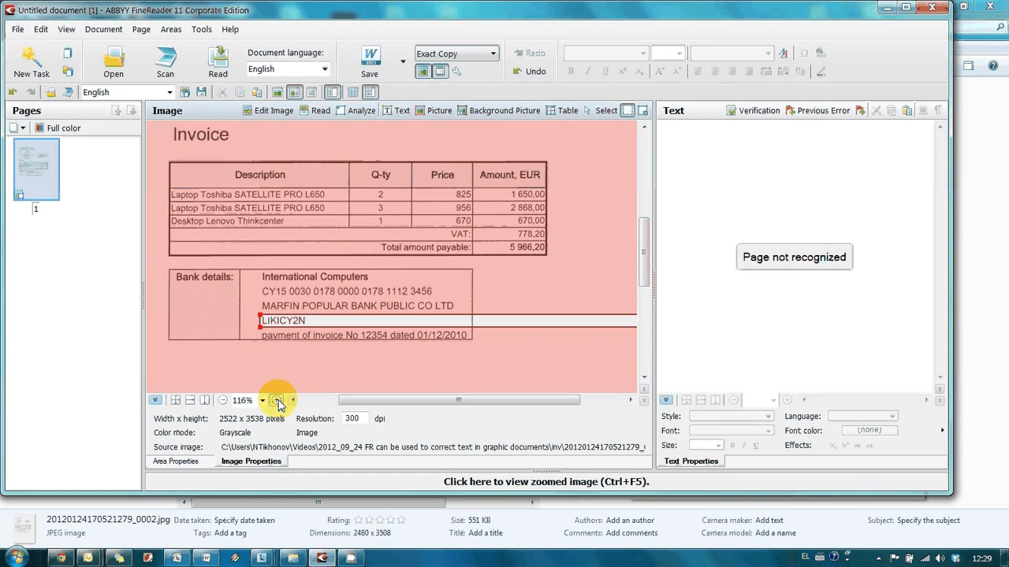
scroll("up", 3)
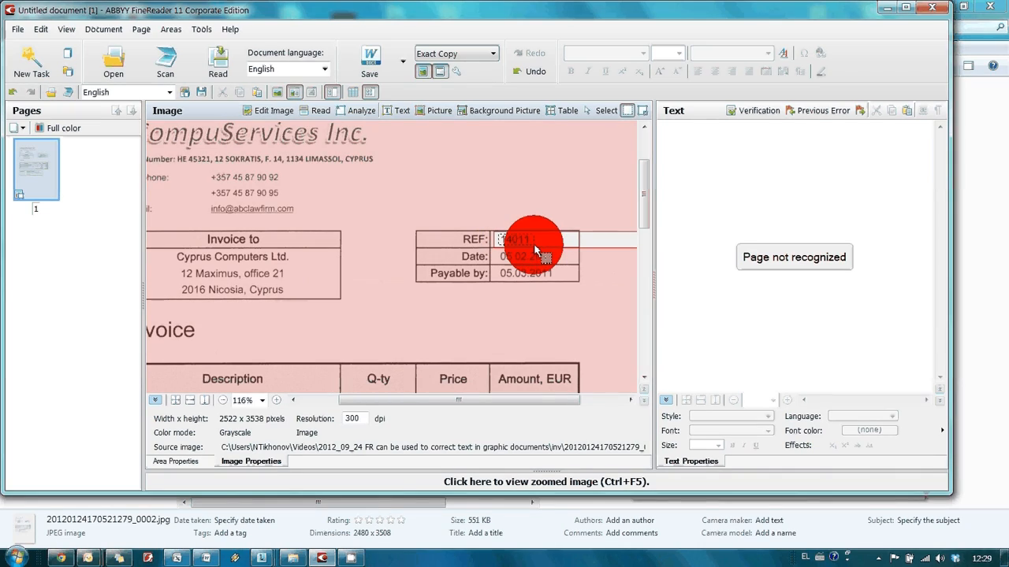
right_click(534, 244)
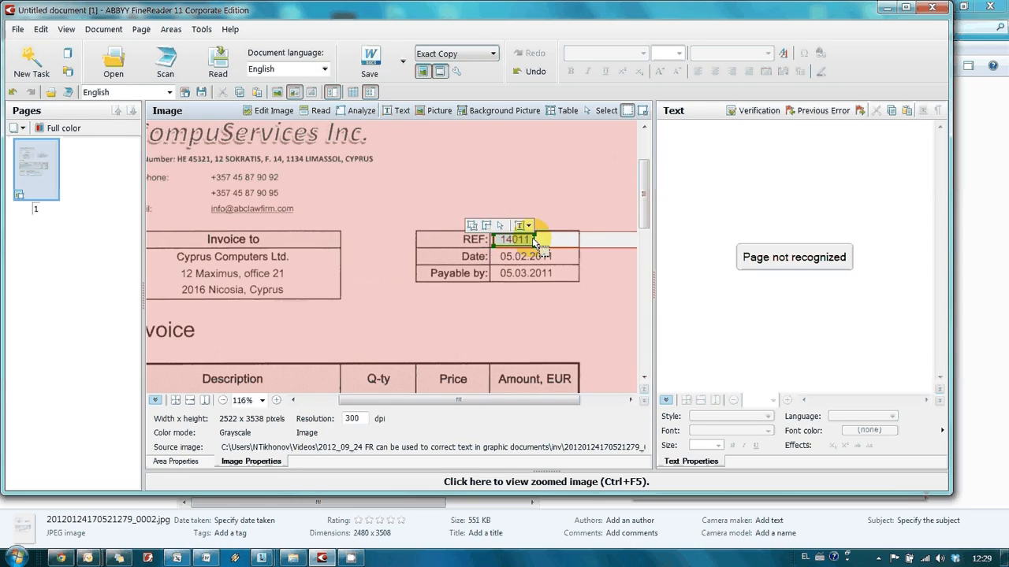
scroll("down", 3)
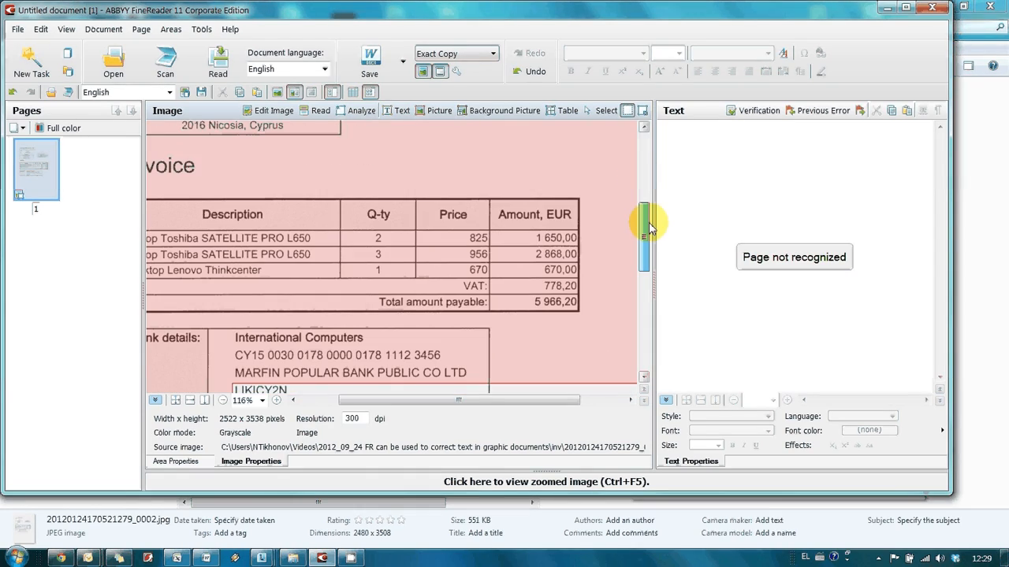
scroll("down", 3)
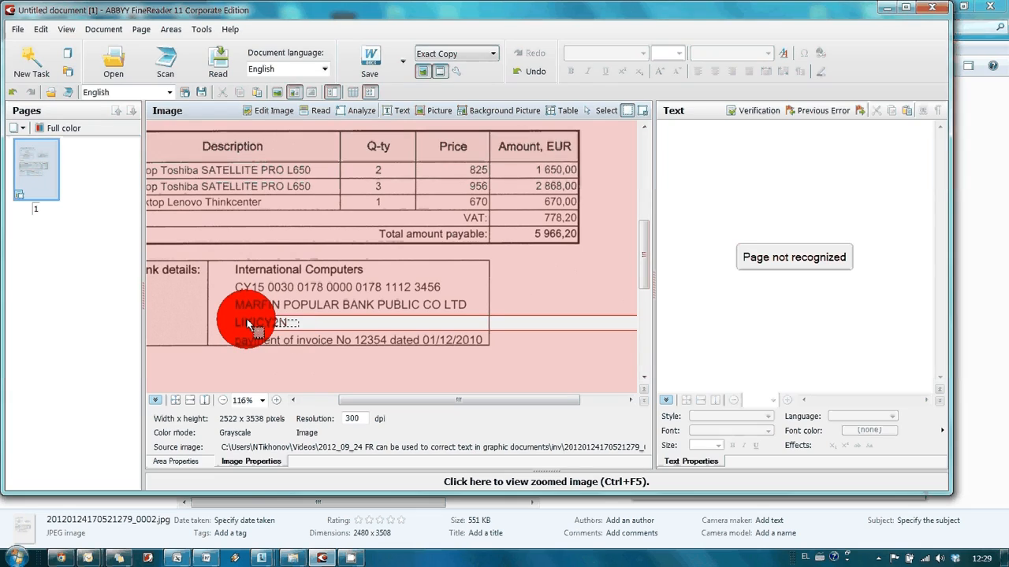
left_click(265, 321)
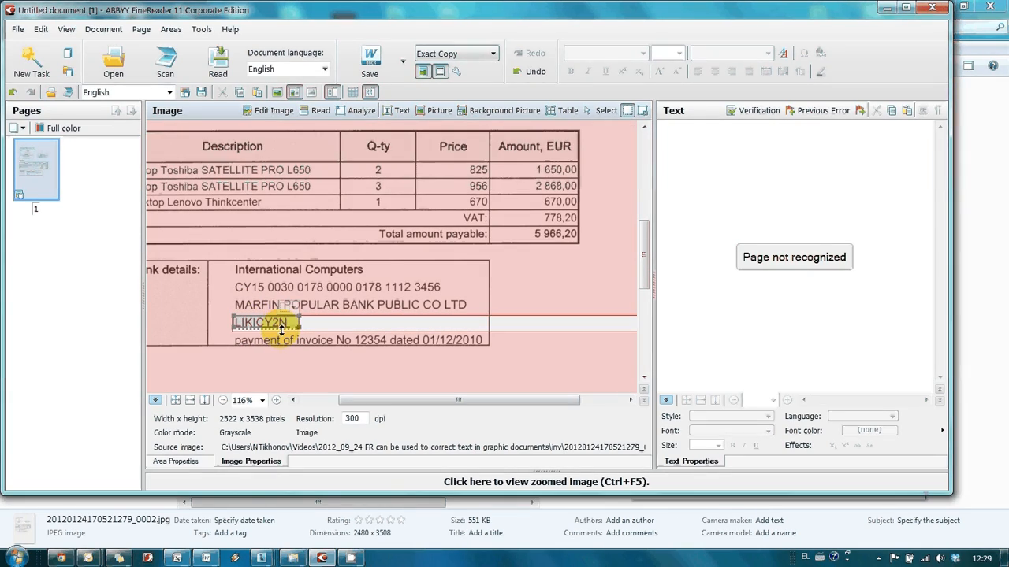
right_click(281, 323)
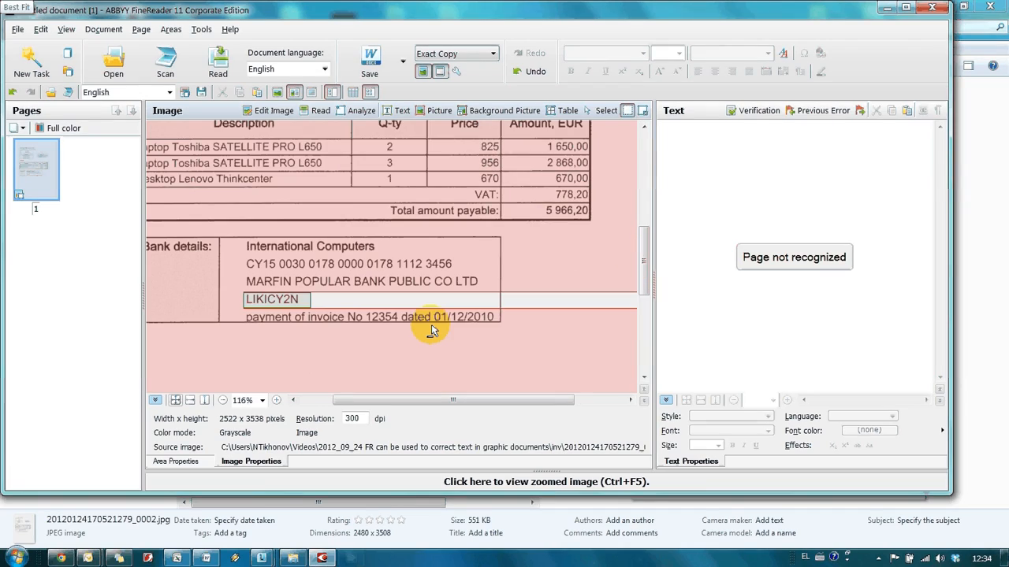
mouse_move(359, 323)
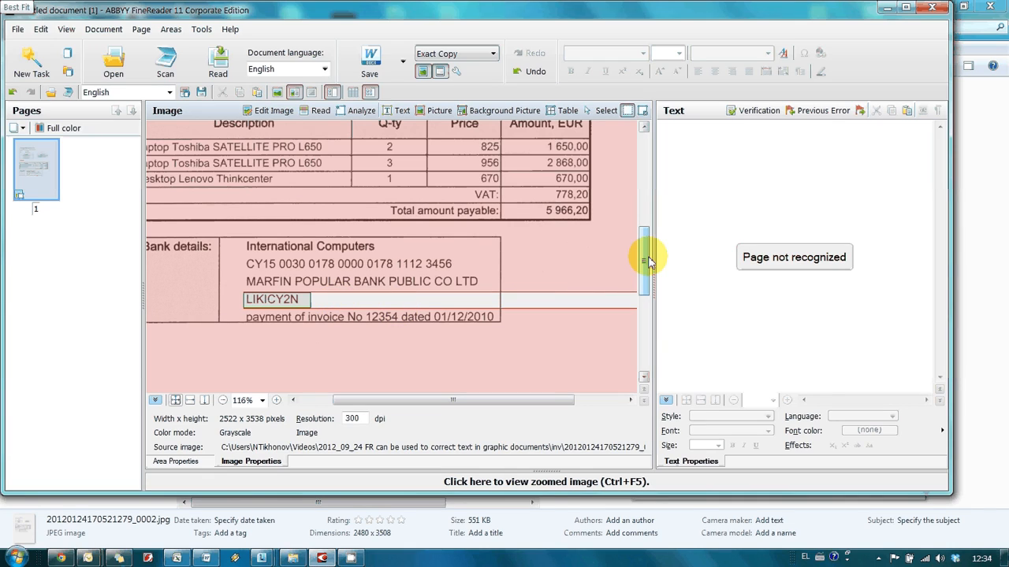
Step: Draw wider text areas across the REF 14011 and SWIFT LIKICY2N rows
scroll("down", 3)
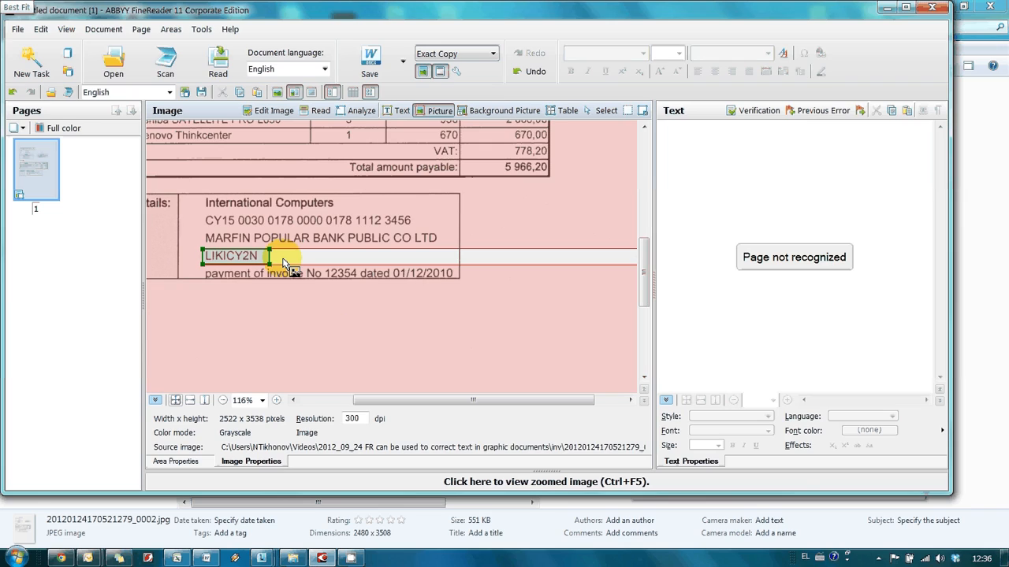
mouse_move(485, 261)
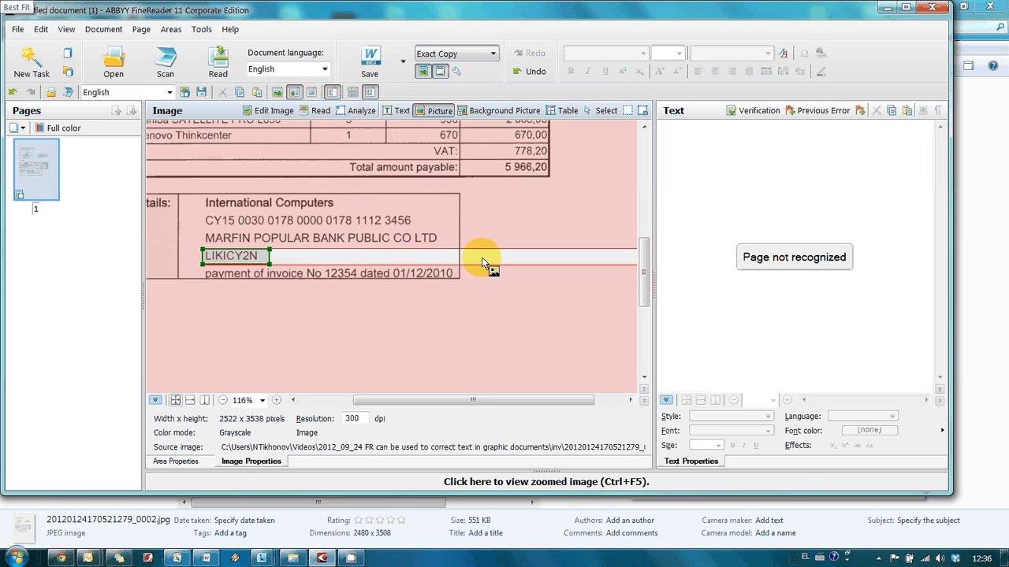
scroll("up", 3)
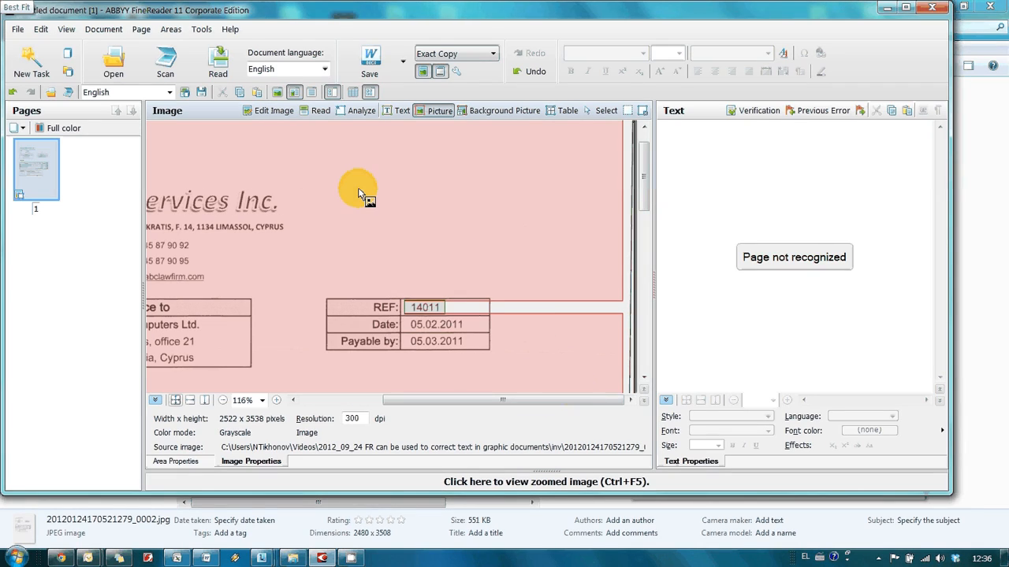
mouse_move(502, 271)
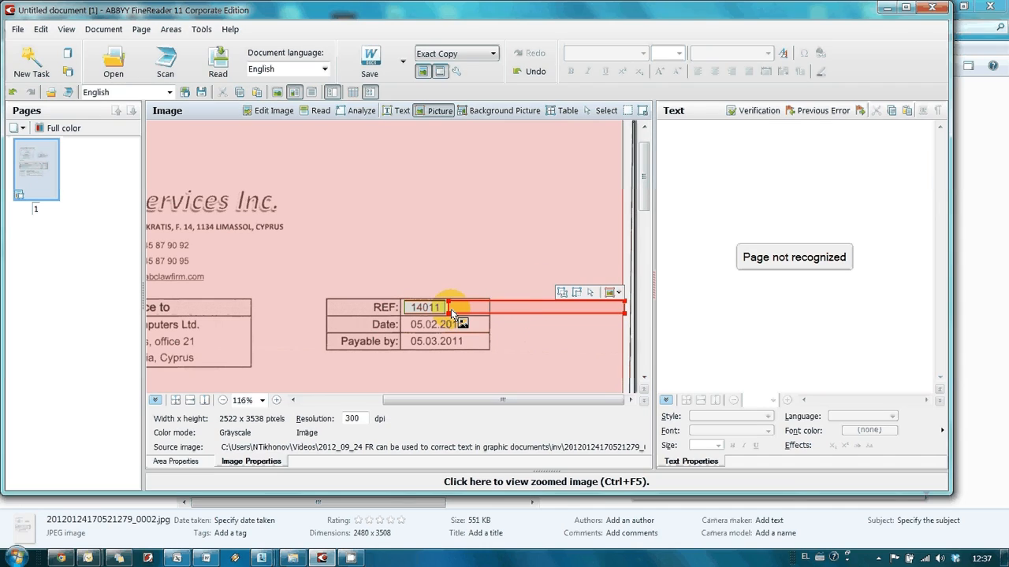
scroll("down", 3)
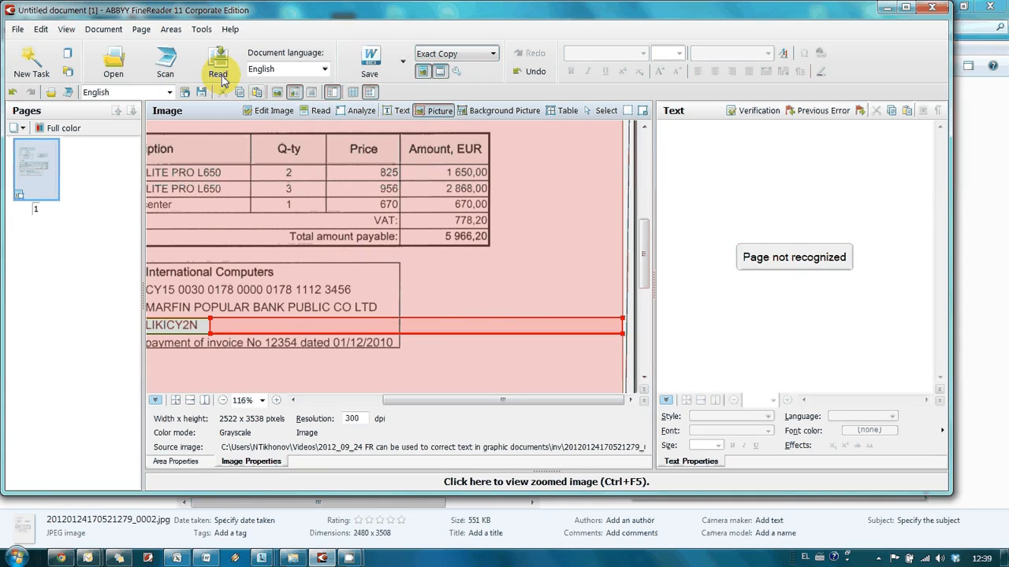
Step: Run Read on the page and review the recognized REF and SWIFT text
left_click(218, 62)
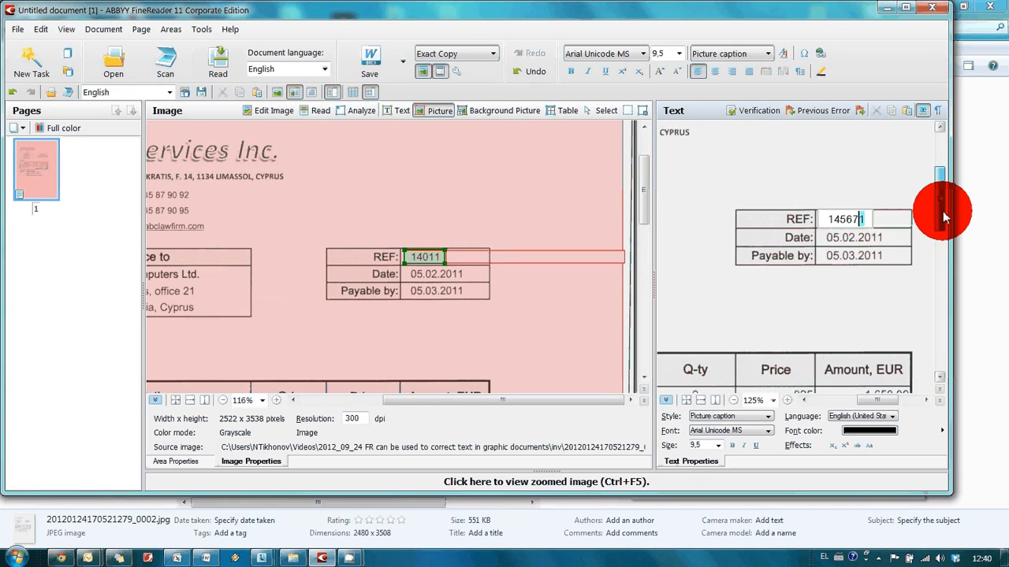
scroll("down", 3)
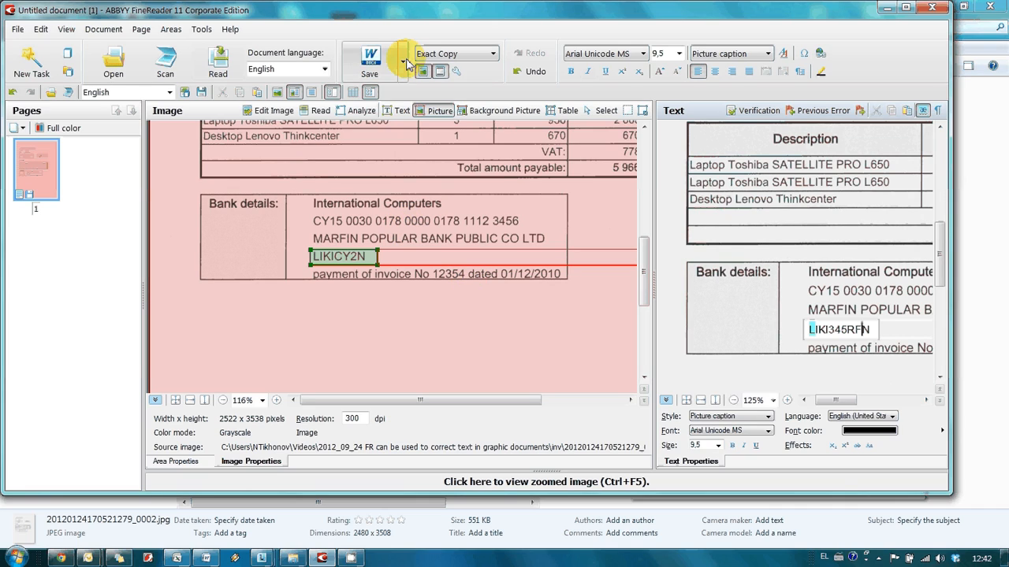
Step: Send the recognized invoice to Microsoft Word and show its Page Layout options
left_click(368, 61)
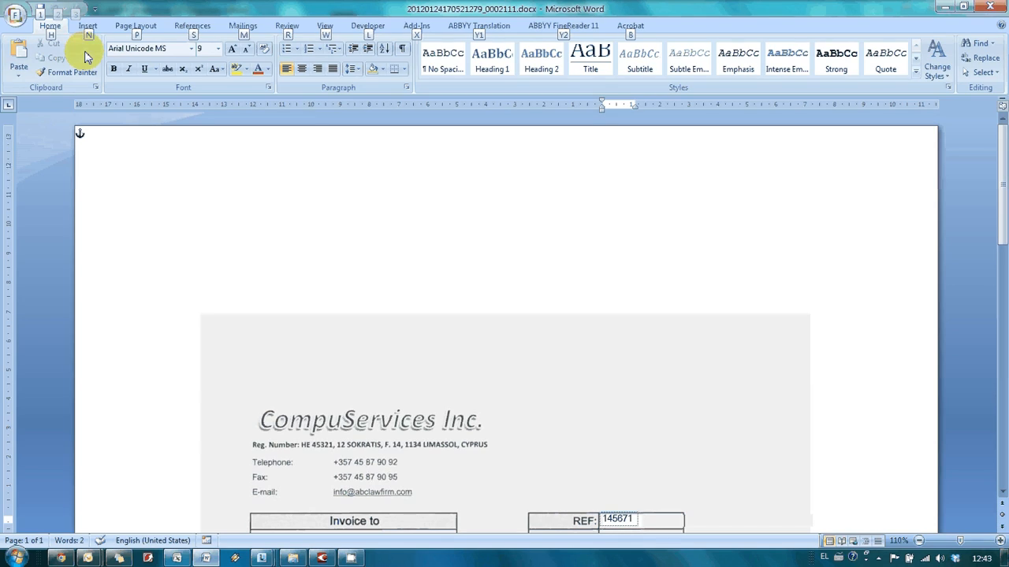
left_click(136, 26)
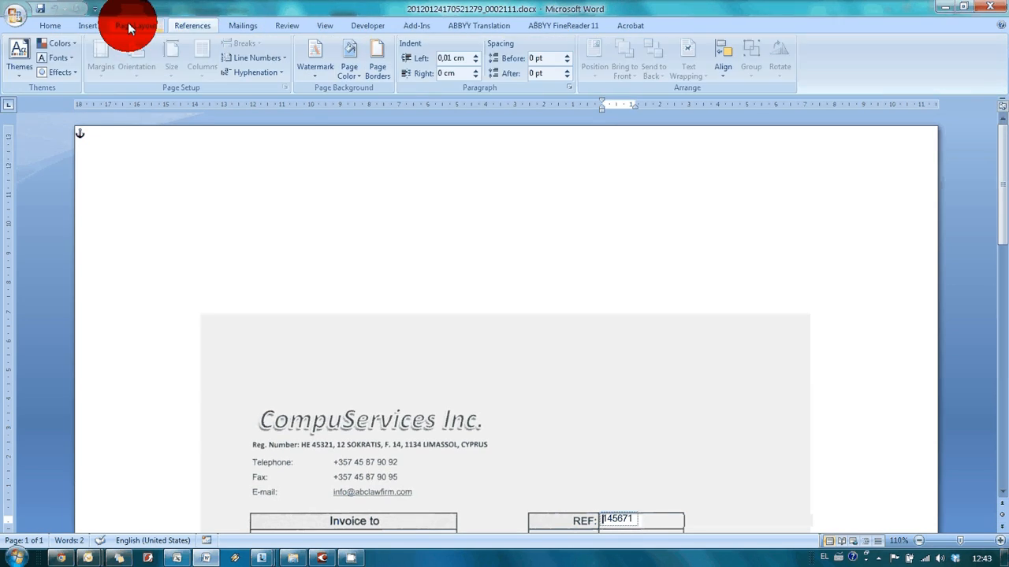
left_click(350, 56)
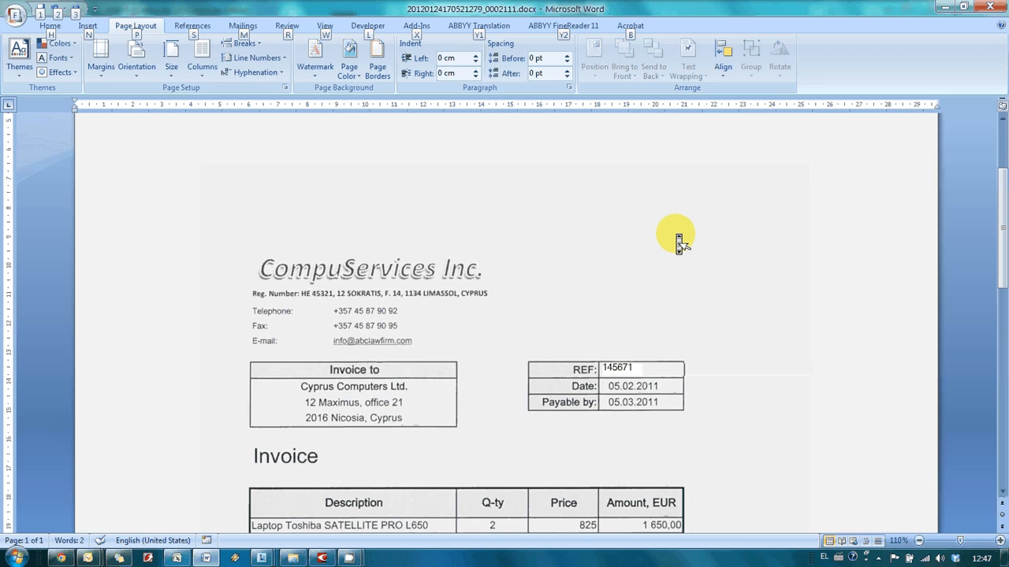
Step: Set the REF 145671 frame border to None, then select the SWIFT LIKI345RFN frame
scroll("down", 3)
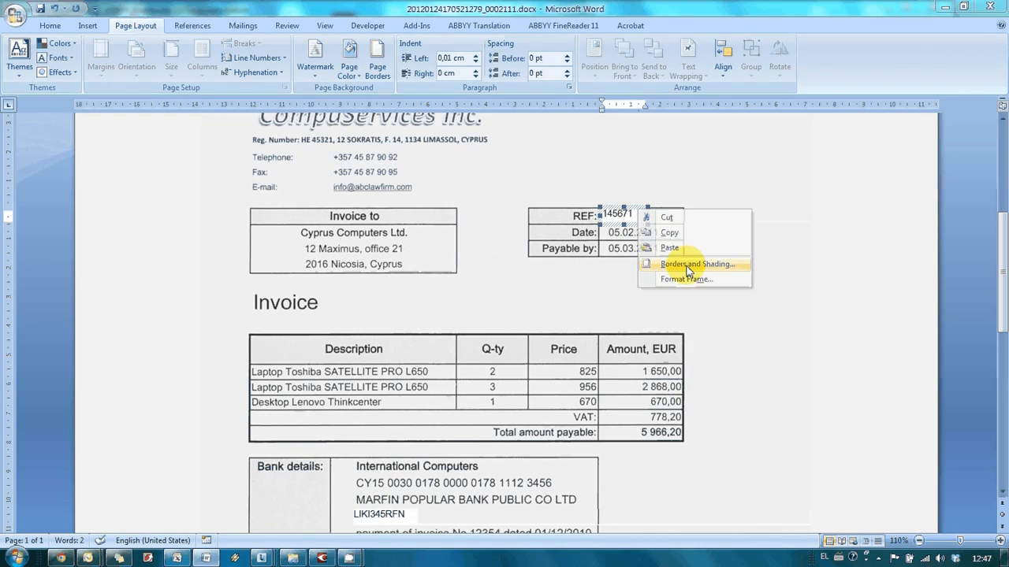
left_click(695, 265)
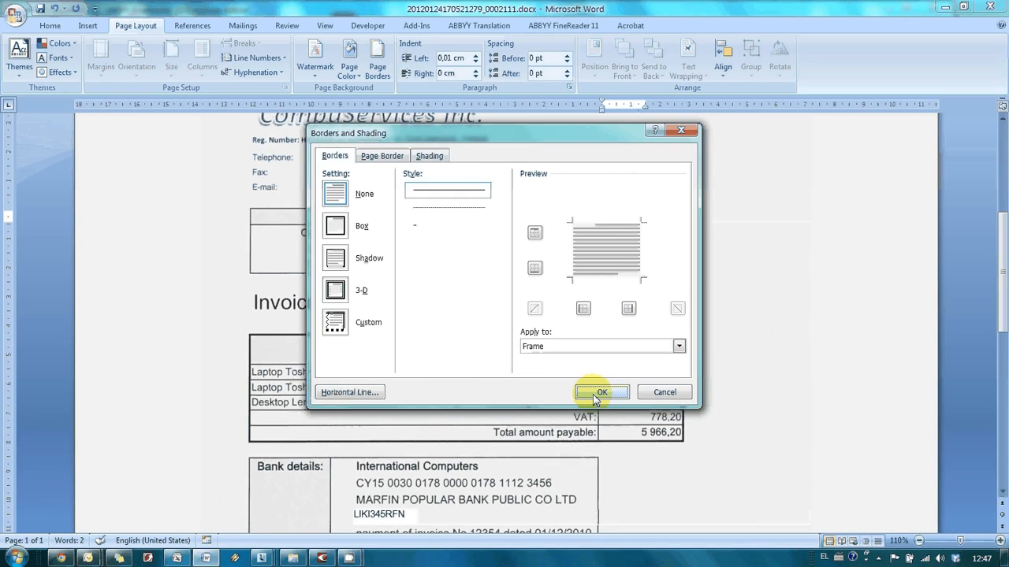
left_click(602, 393)
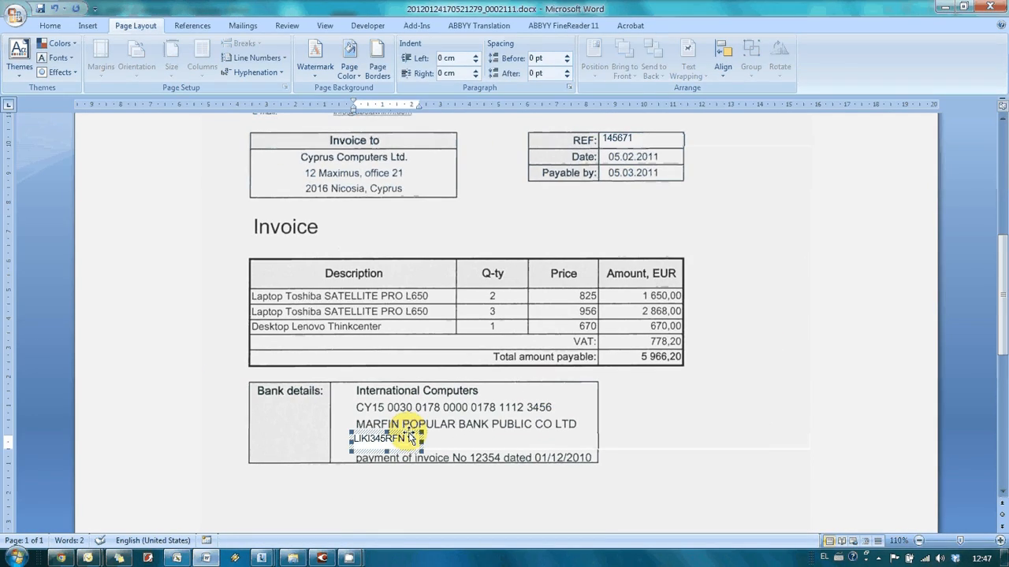
left_click(405, 189)
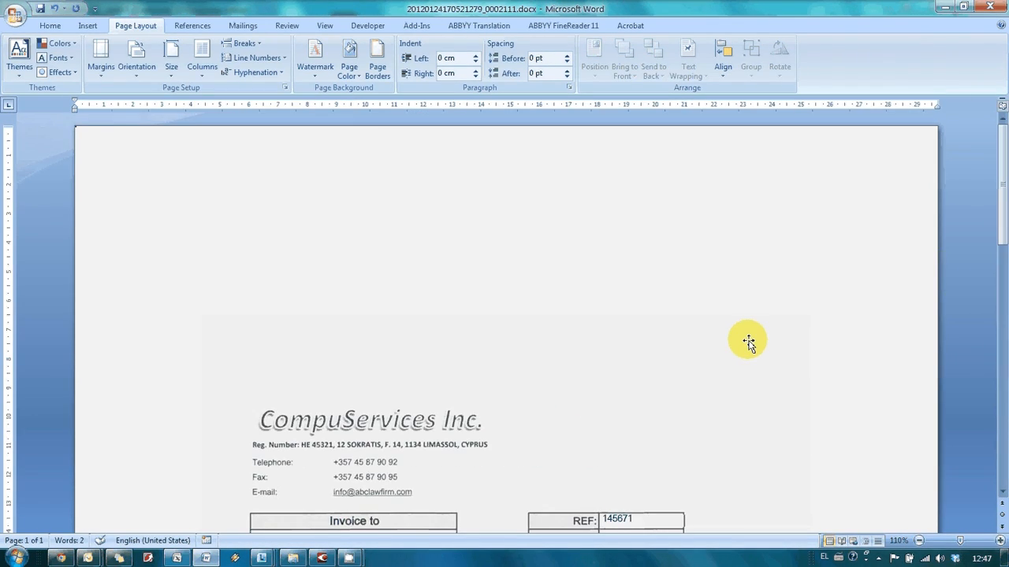
scroll("down", 3)
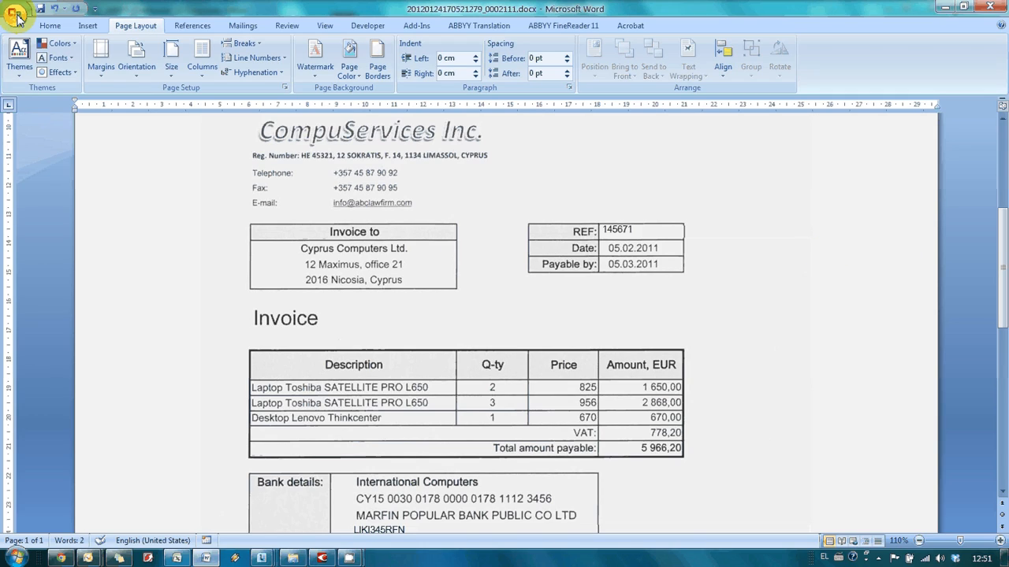
Step: Start Print and choose the PDF-XChange 4.0 for ABBYY printer
left_click(16, 11)
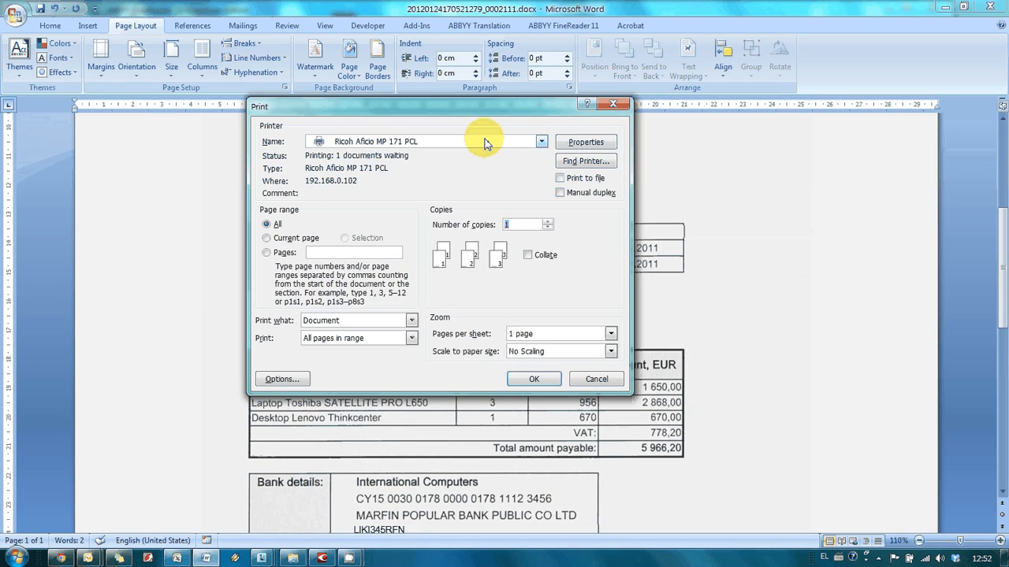
left_click(543, 142)
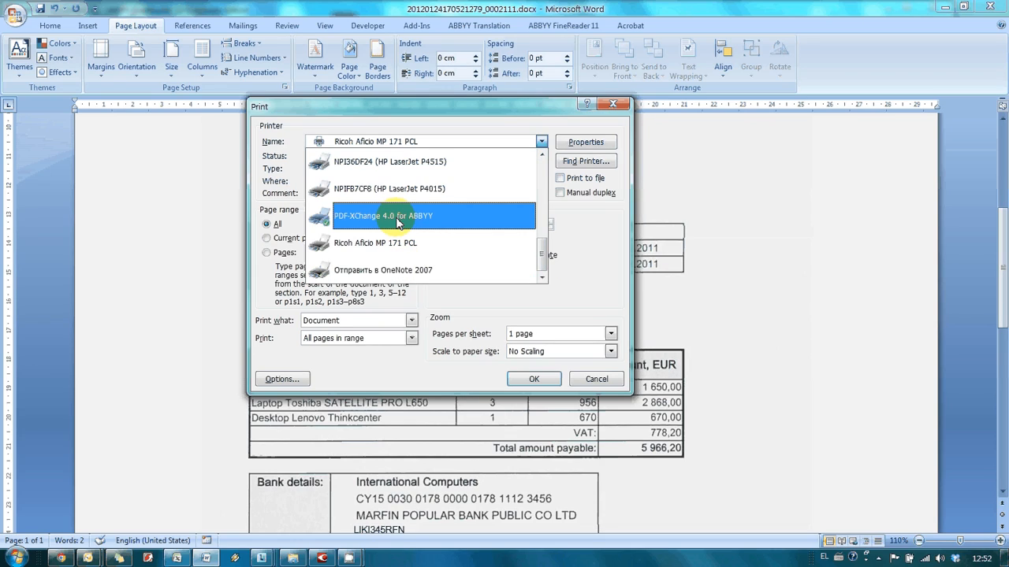
left_click(385, 216)
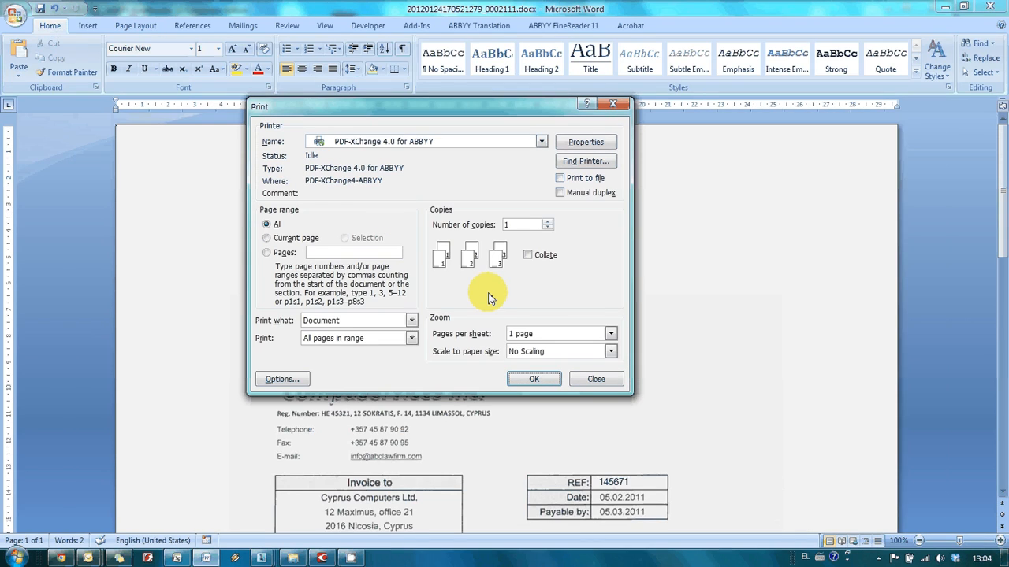
Step: Enable Print background colors and images, then print and save the invoice PDF to the desktop
left_click(281, 378)
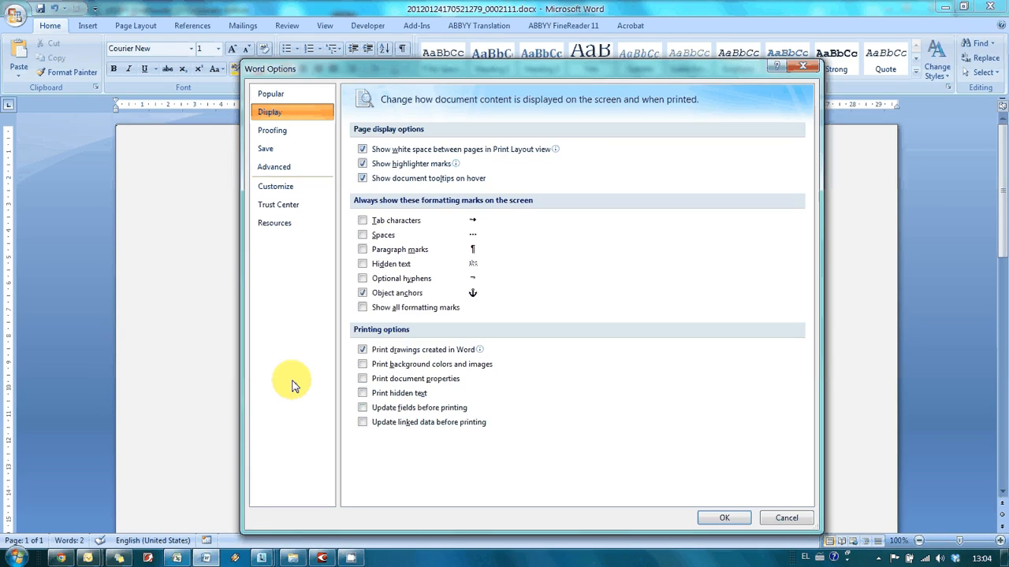
left_click(362, 350)
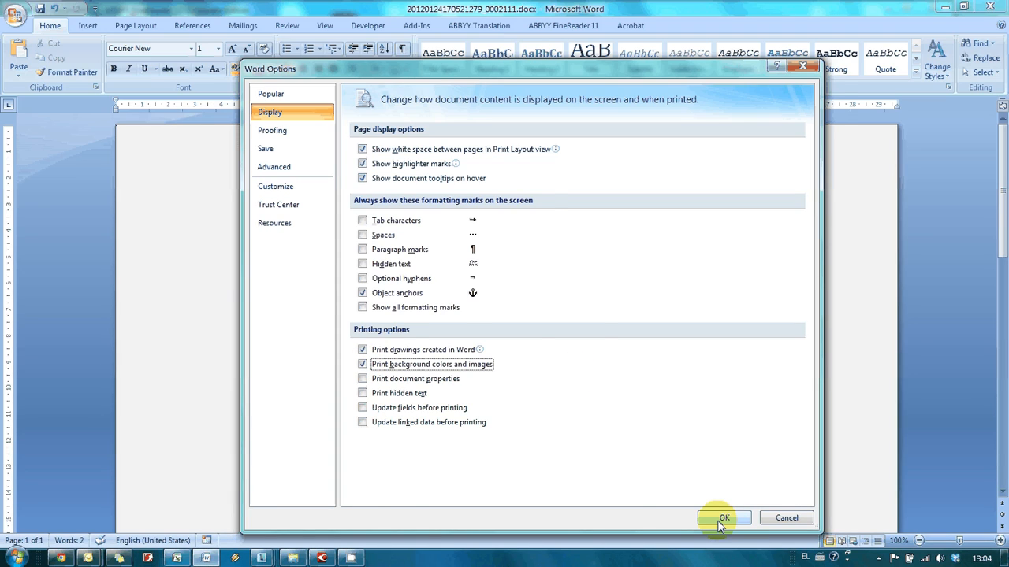
left_click(724, 517)
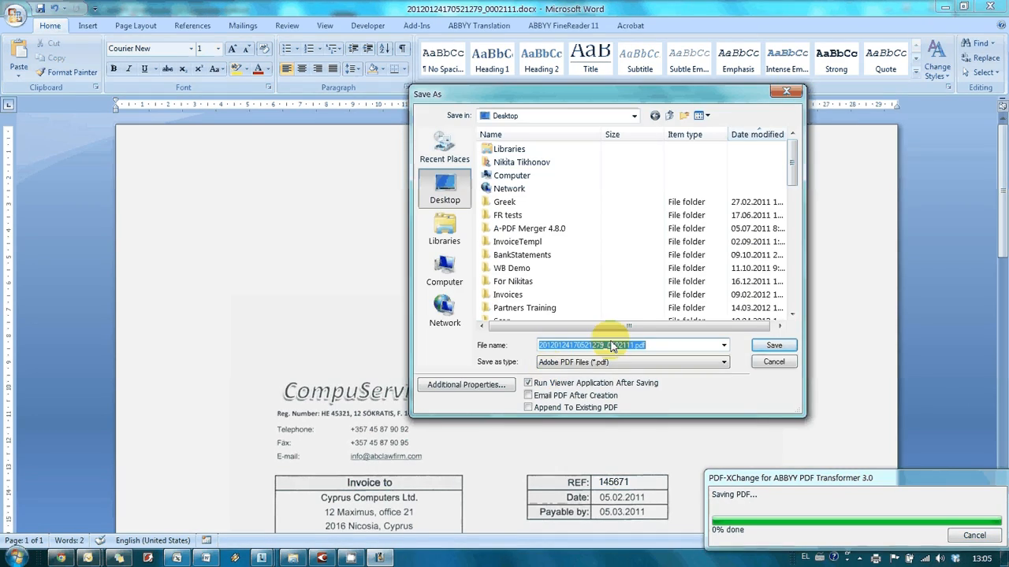
left_click(772, 345)
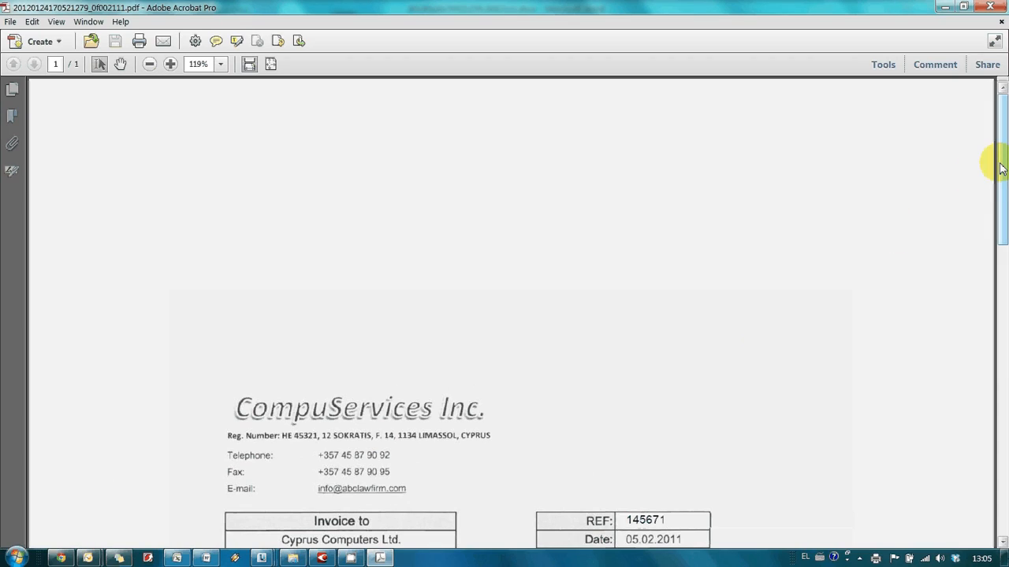
scroll("down", 3)
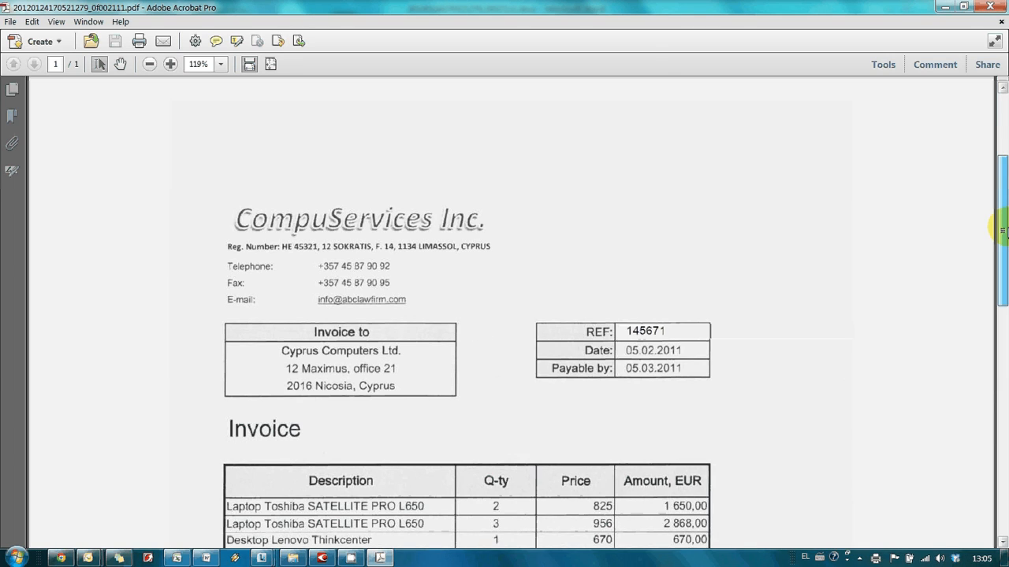
scroll("down", 3)
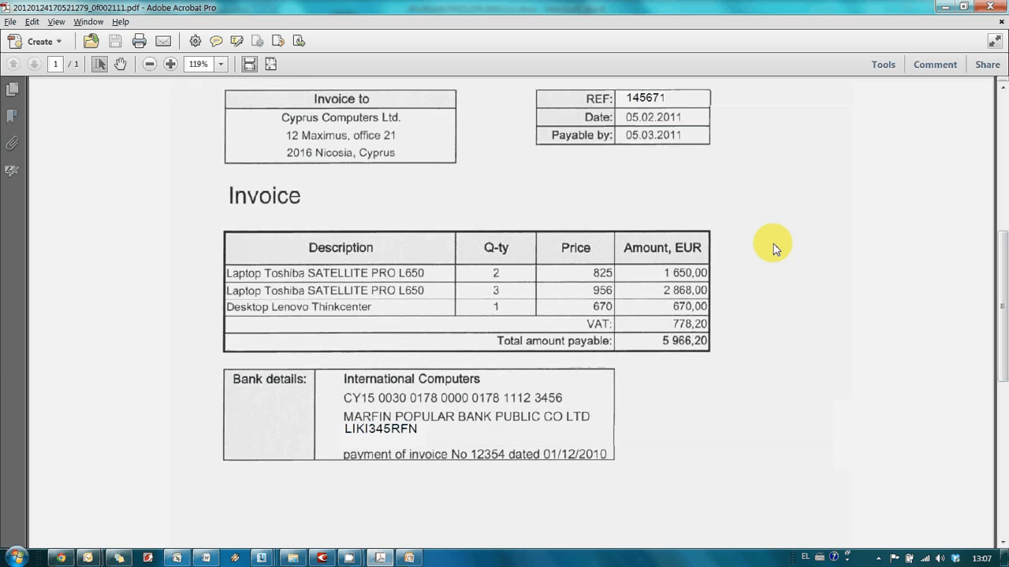
mouse_move(751, 199)
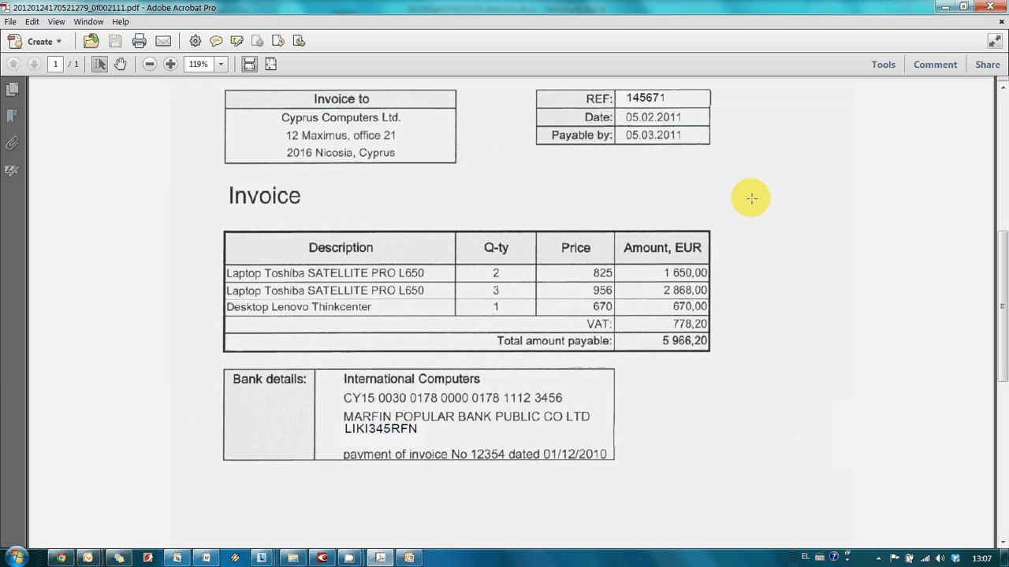
double_click(391, 397)
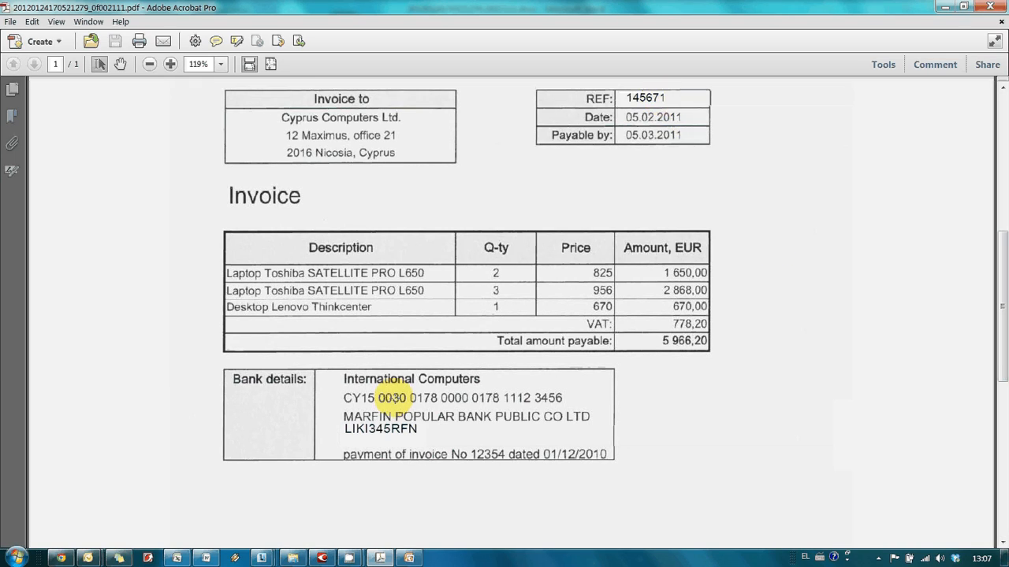
mouse_move(574, 469)
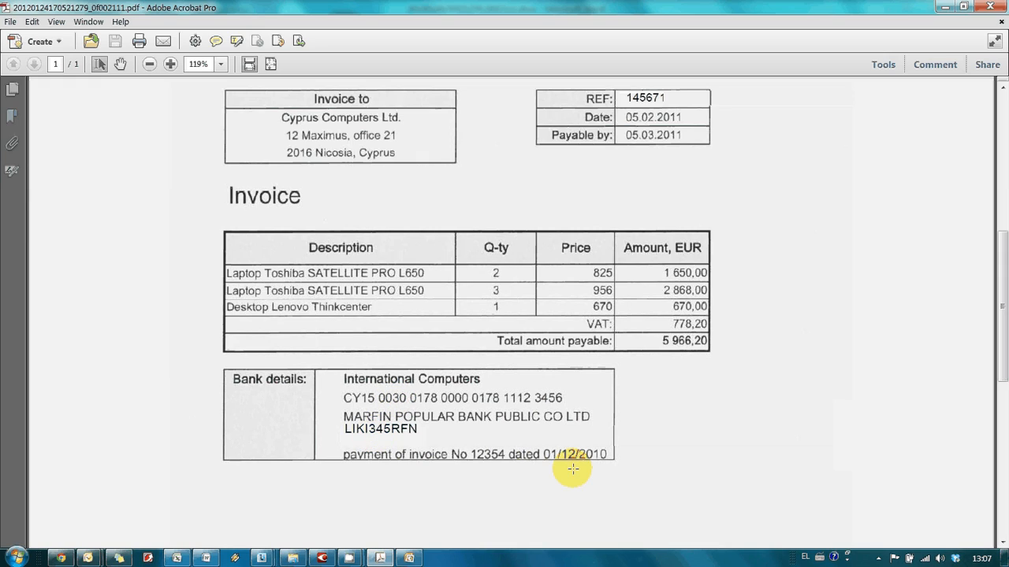
mouse_move(750, 465)
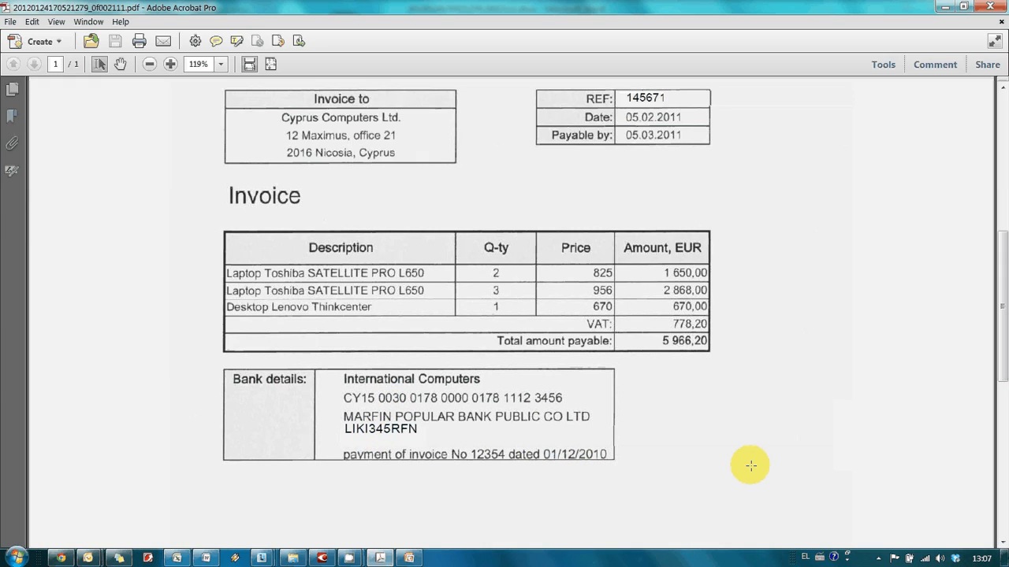
scroll("down", 3)
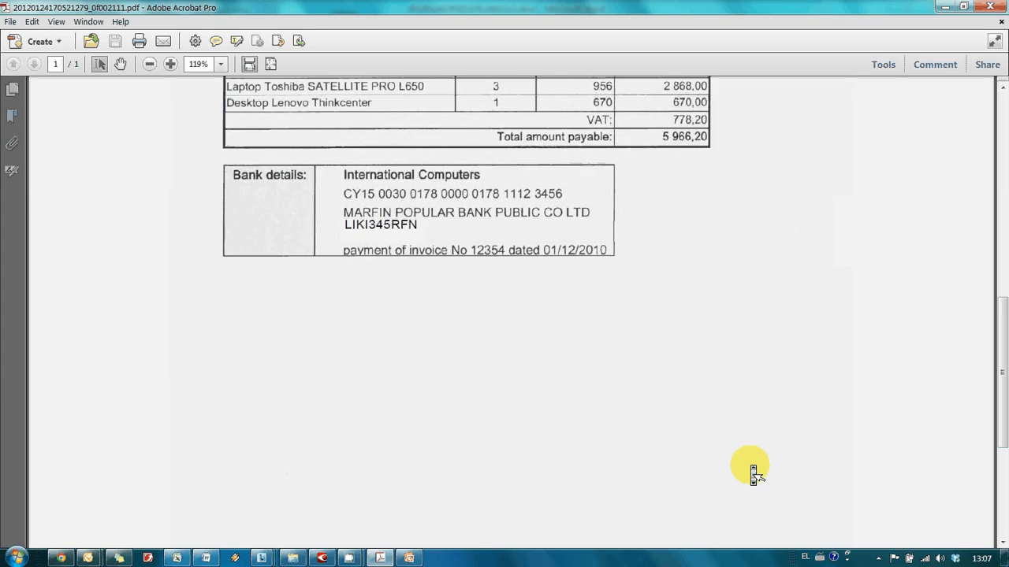